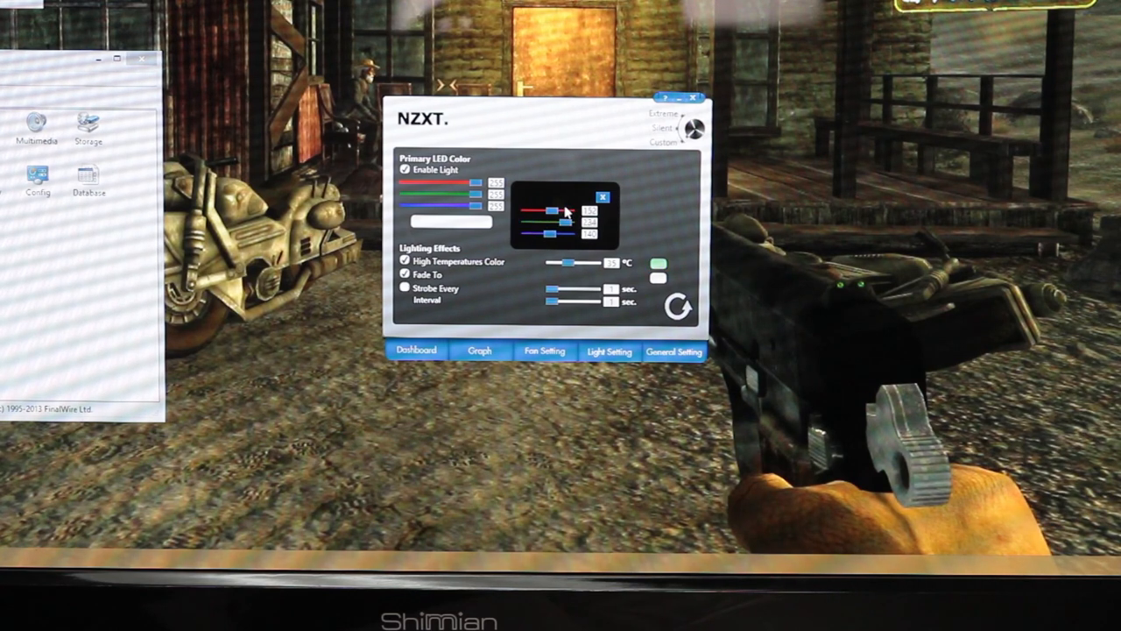
{"action": "mouse_move", "coordinate": [635, 182]}
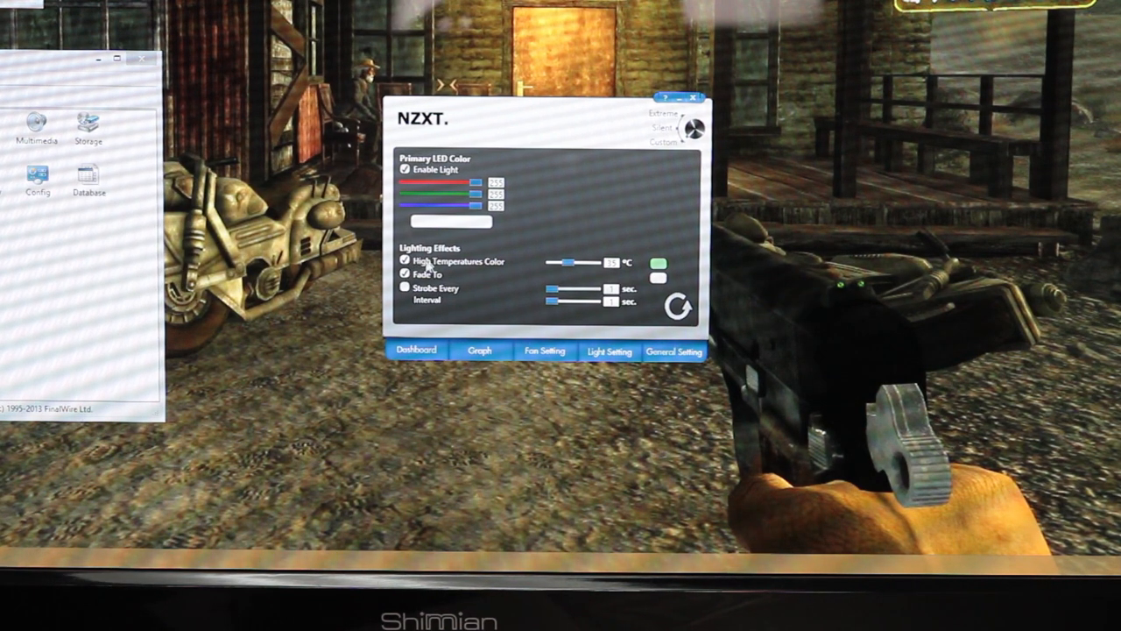
Switch off the High Temperatures Color option, leaving fading enabled on a full-white LED
{"action": "left_click", "coordinate": [404, 261]}
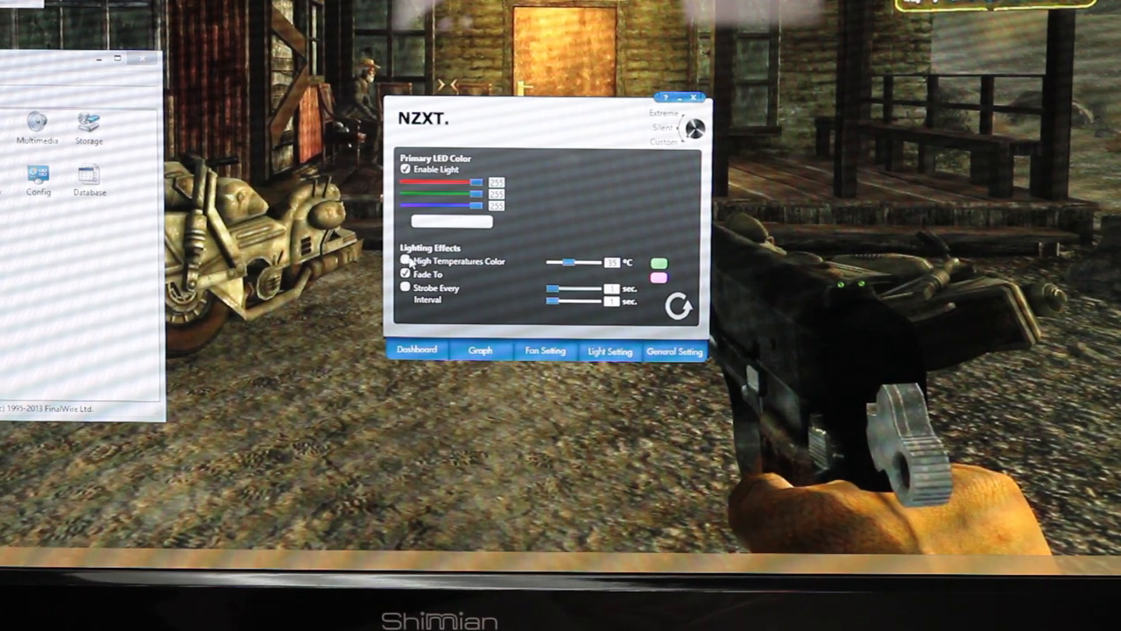
Re-enable High Temperatures Color, raise its threshold, and set the primary LED to orange (205, 92, 0)
{"action": "left_click", "coordinate": [404, 261]}
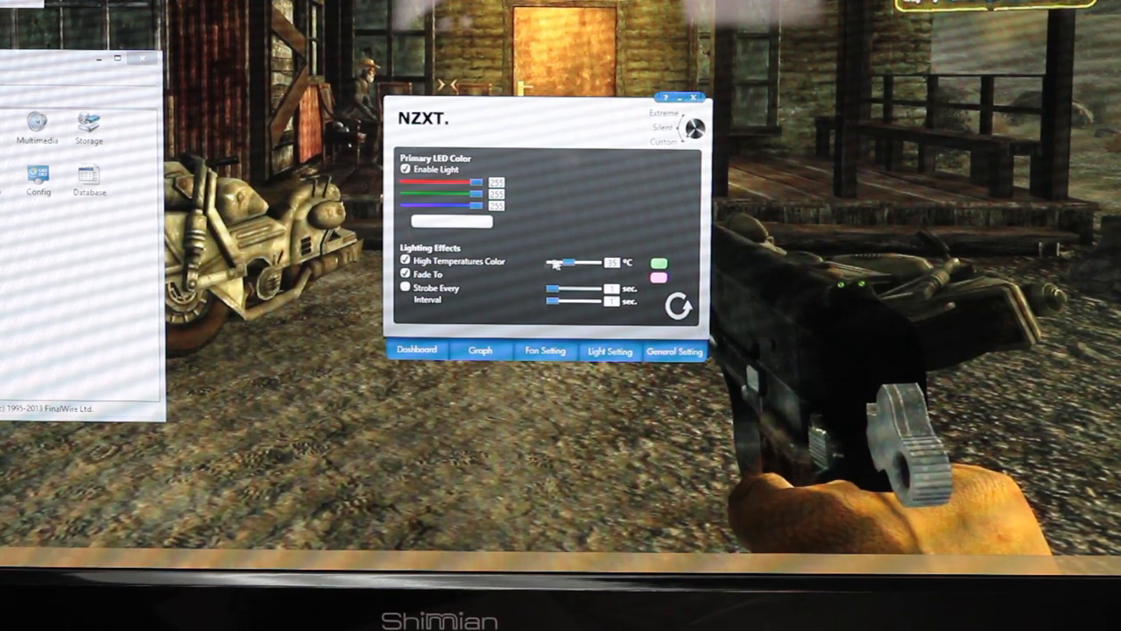
{"action": "left_click_drag", "start_coordinate": [569, 263], "coordinate": [600, 262]}
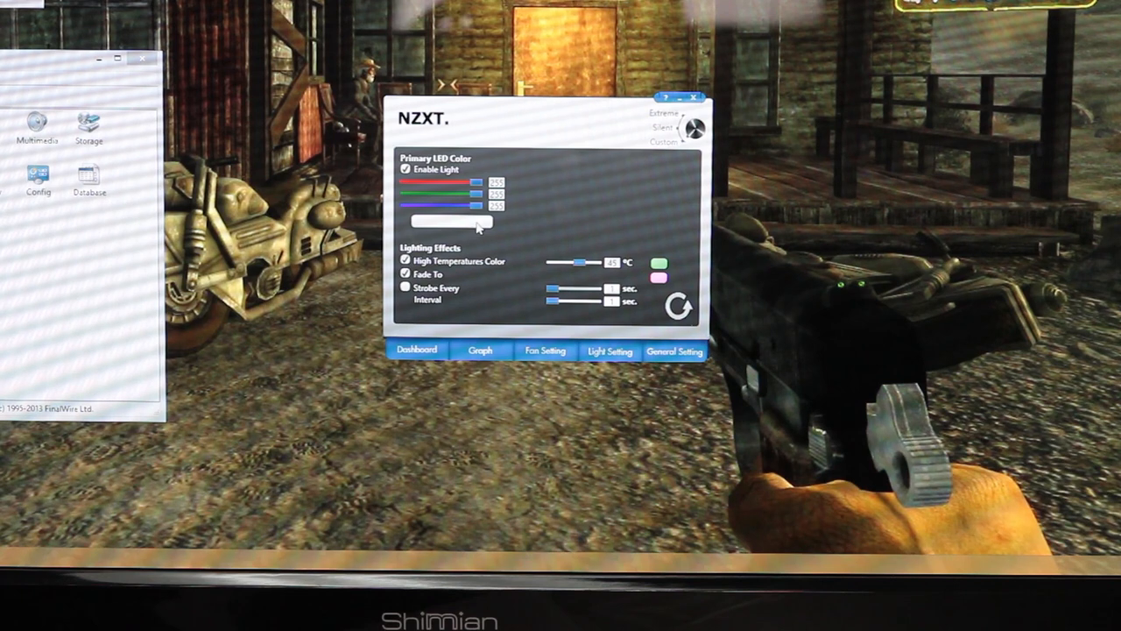
{"action": "left_click_drag", "start_coordinate": [490, 194], "coordinate": [438, 194]}
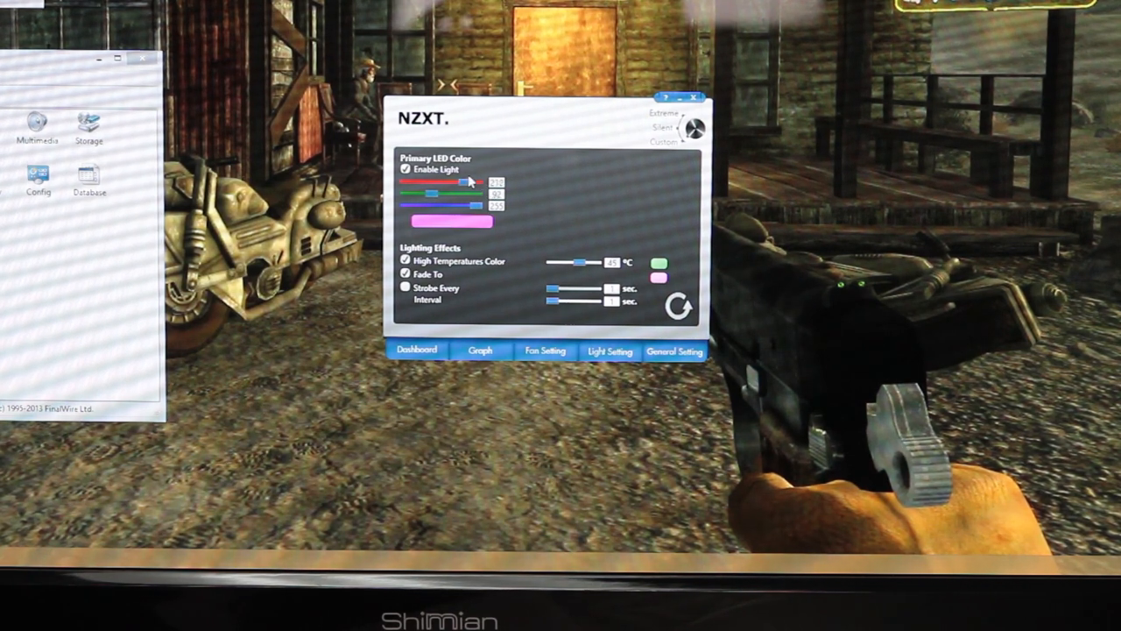
{"action": "left_click_drag", "start_coordinate": [487, 206], "coordinate": [406, 206]}
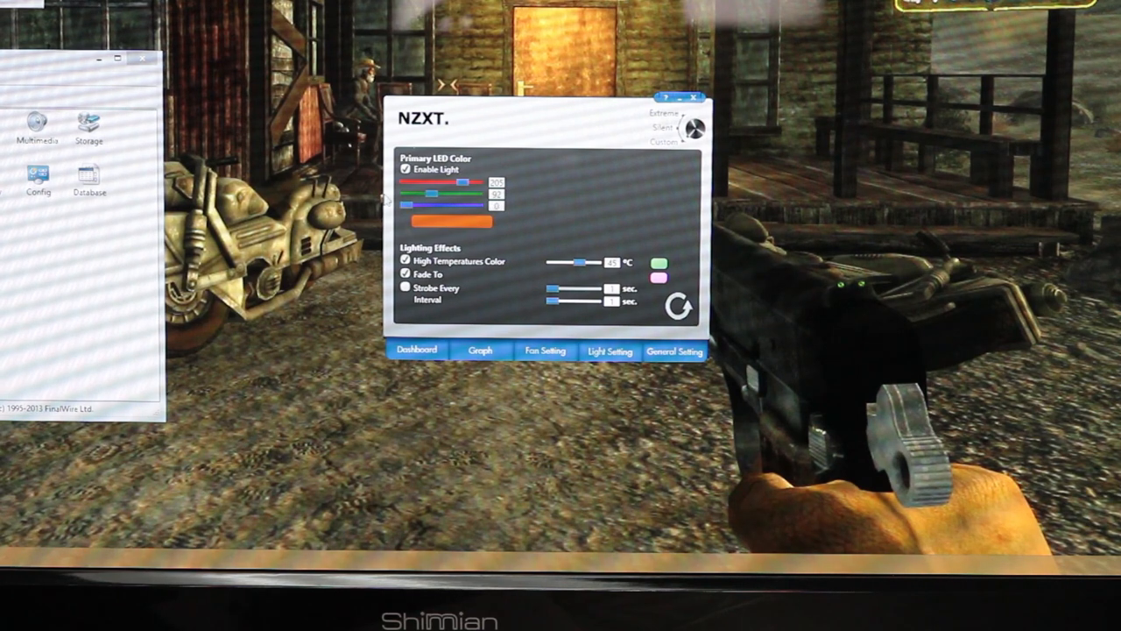